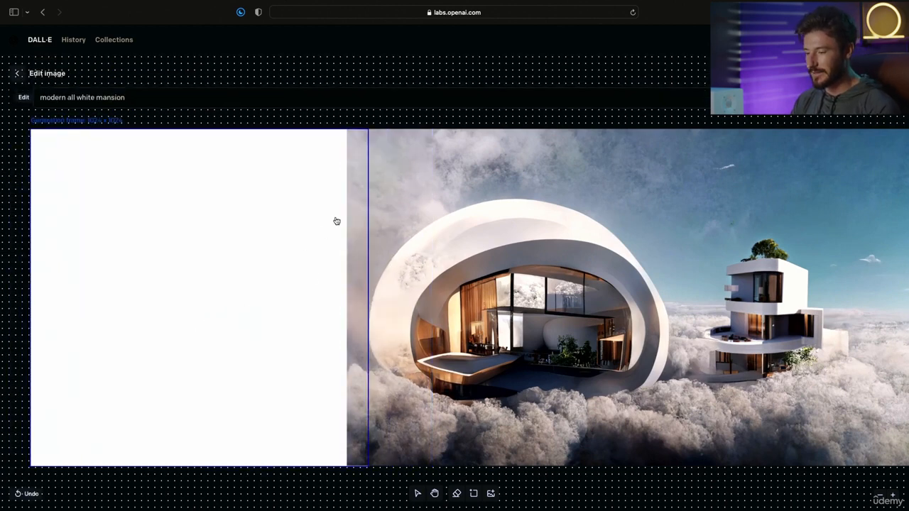
mouse_move(347, 309)
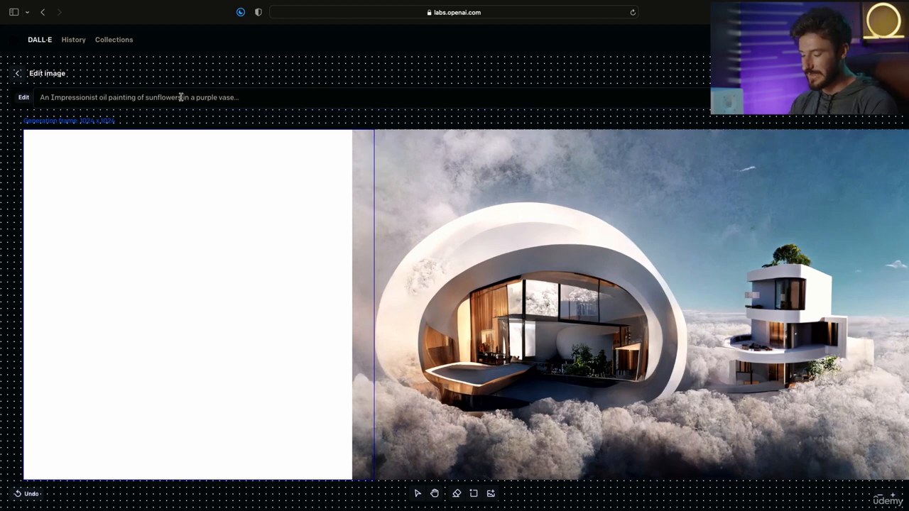
Enter the prompt 'clouds with a modern mansion' for the blank area beside the mansion
type("clouds w")
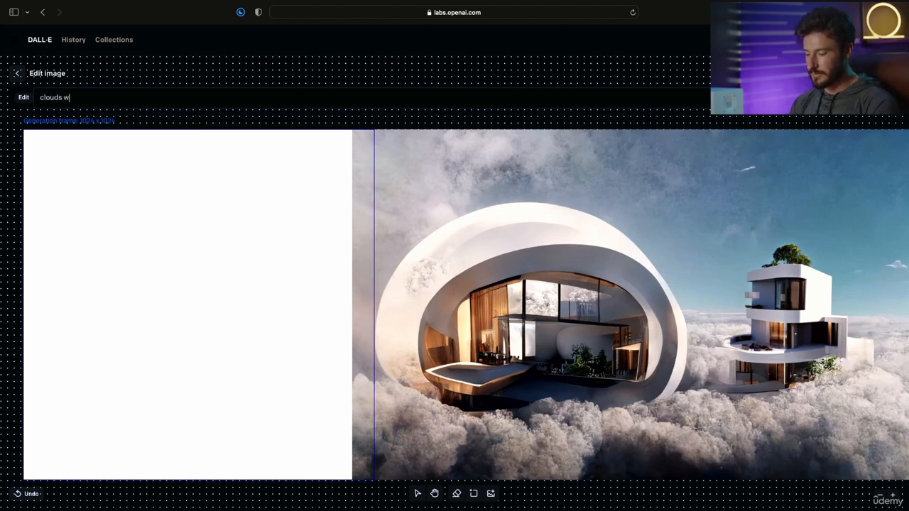
type("ith a moe")
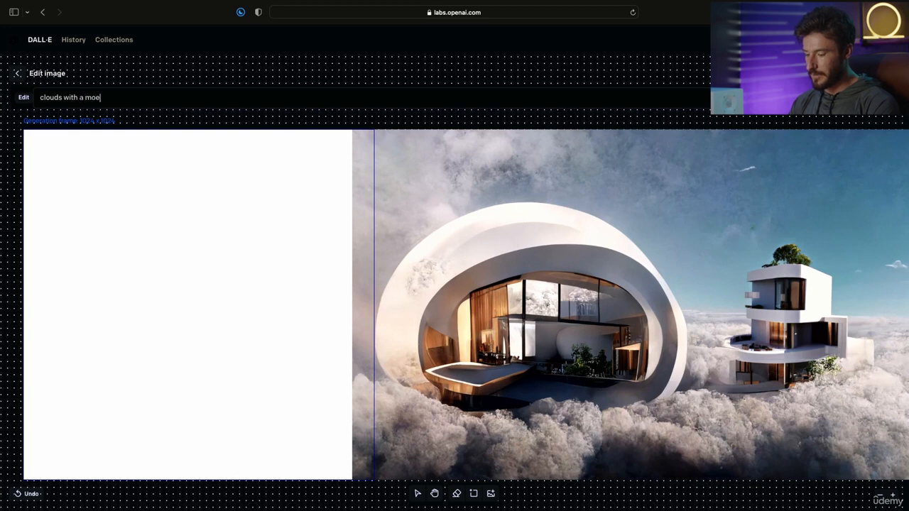
type("dern mansion")
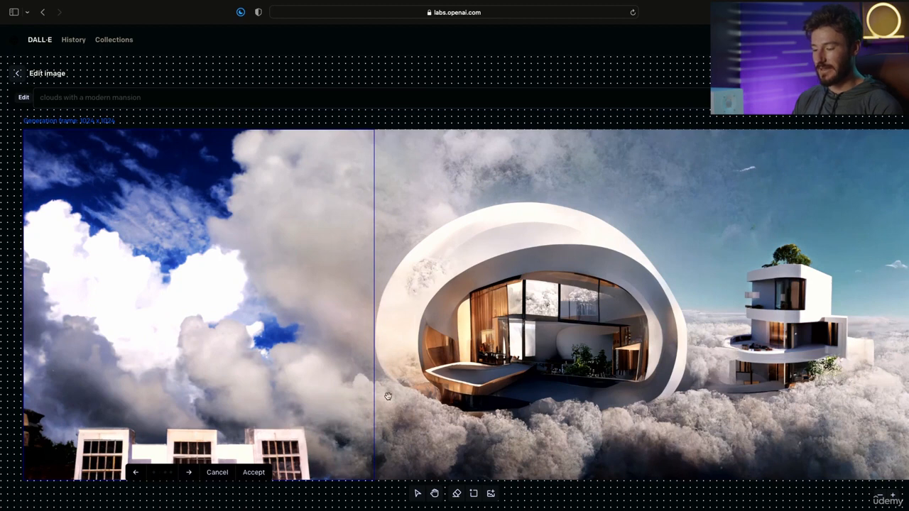
mouse_move(196, 476)
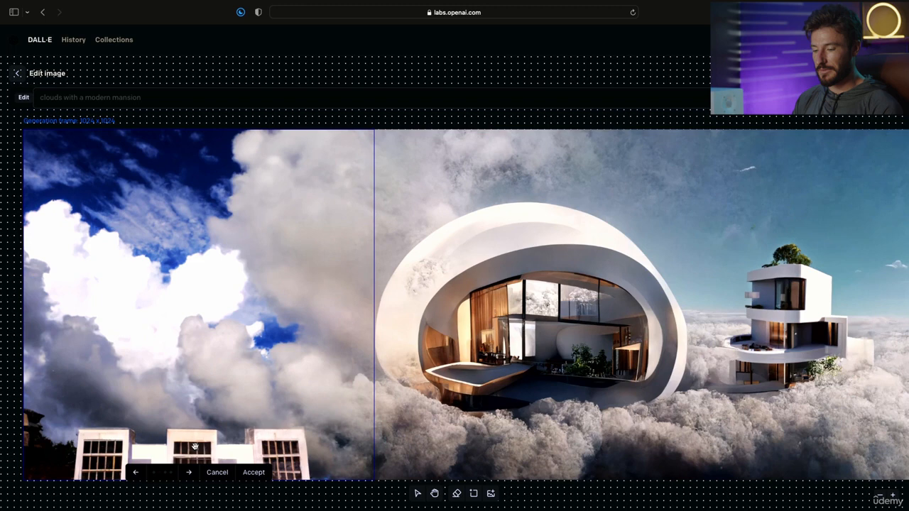
mouse_move(637, 287)
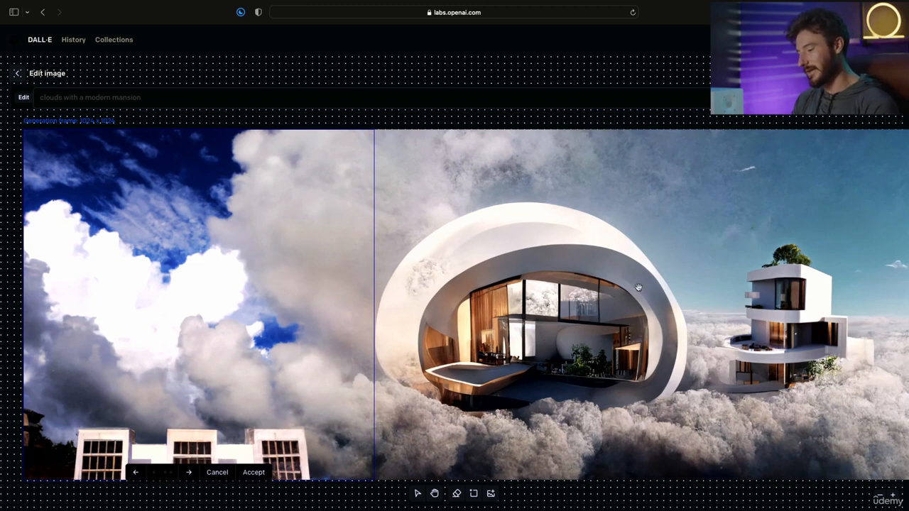
mouse_move(369, 292)
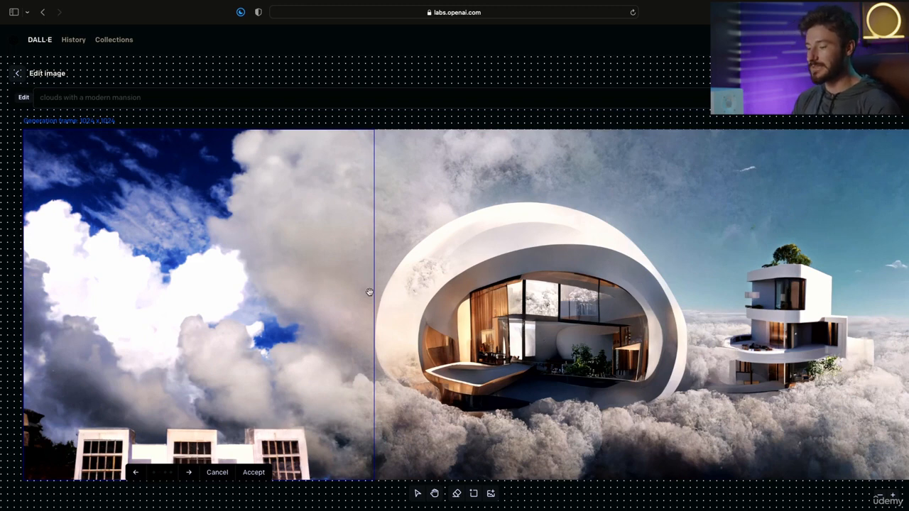
mouse_move(290, 325)
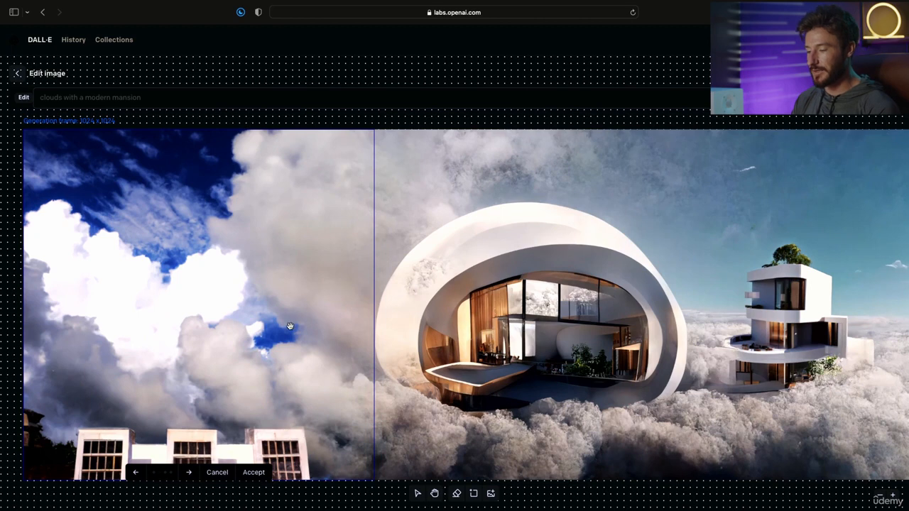
mouse_move(455, 326)
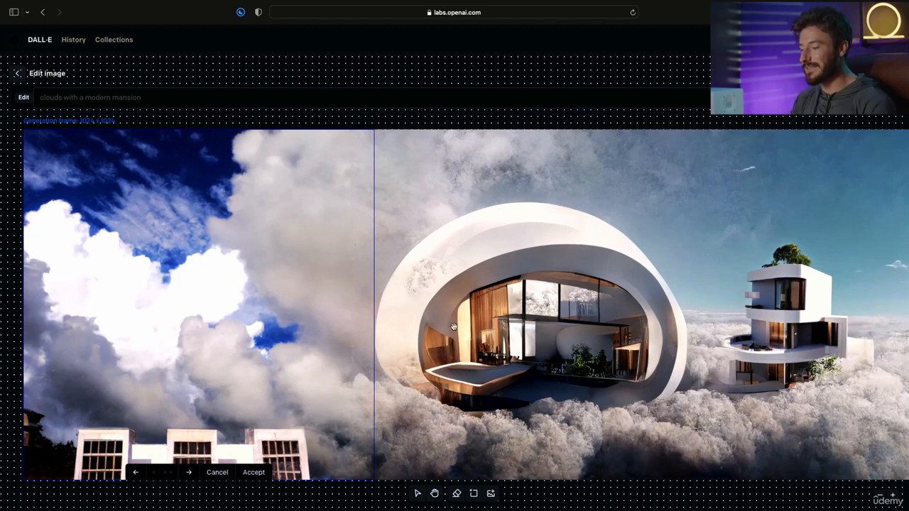
mouse_move(173, 465)
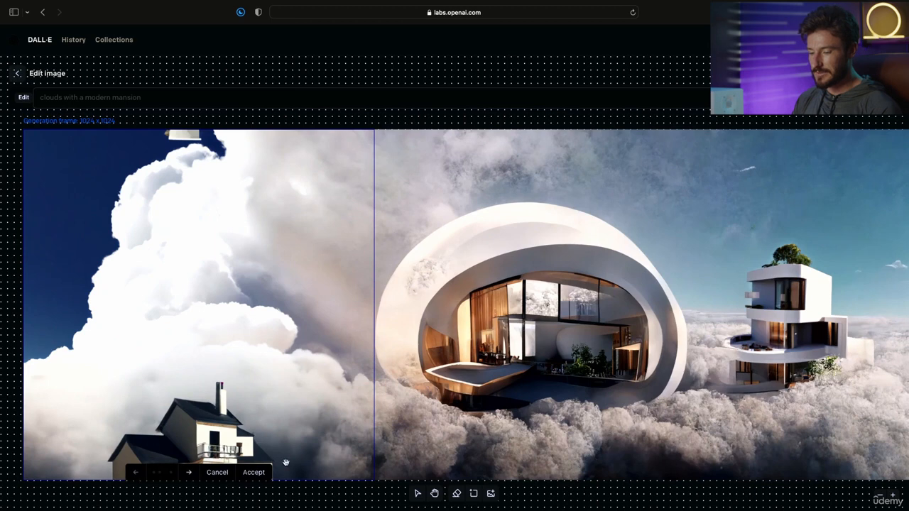
Return to the first cloudy sky variation and accept it as the left-side fill
left_click(253, 471)
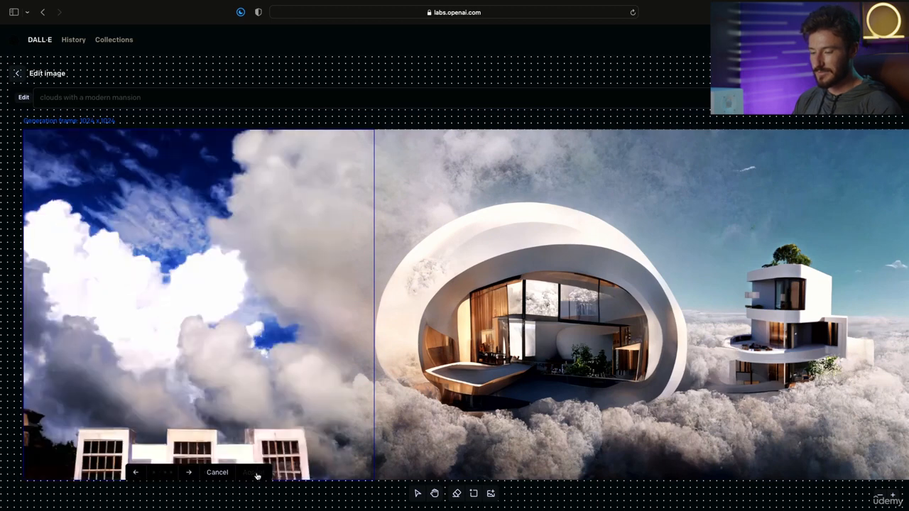
left_click(216, 472)
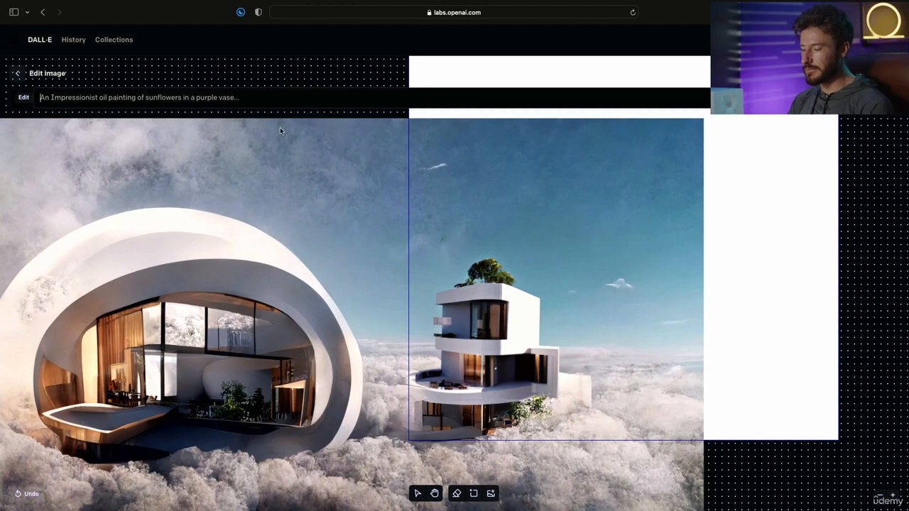
mouse_move(262, 113)
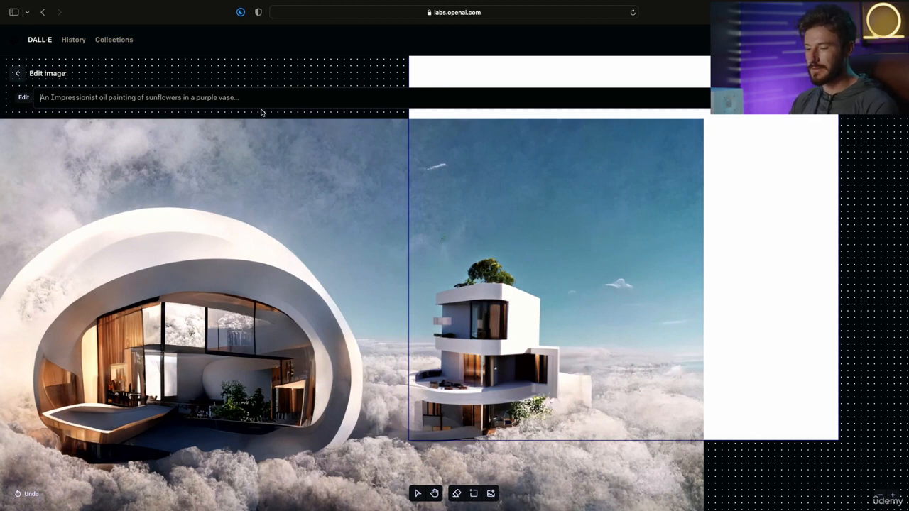
Generate a 'clouds and sky' fill right of the smaller house and view the next variation
type("clouds")
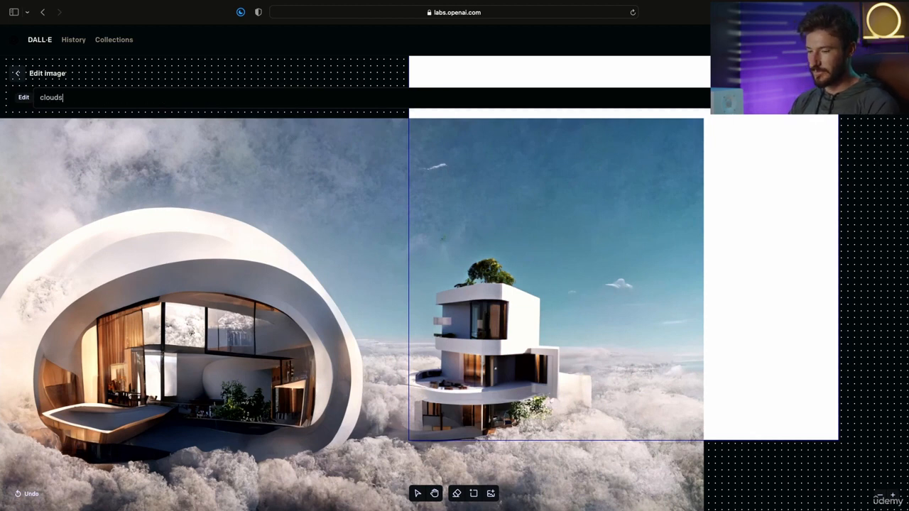
type("and sky")
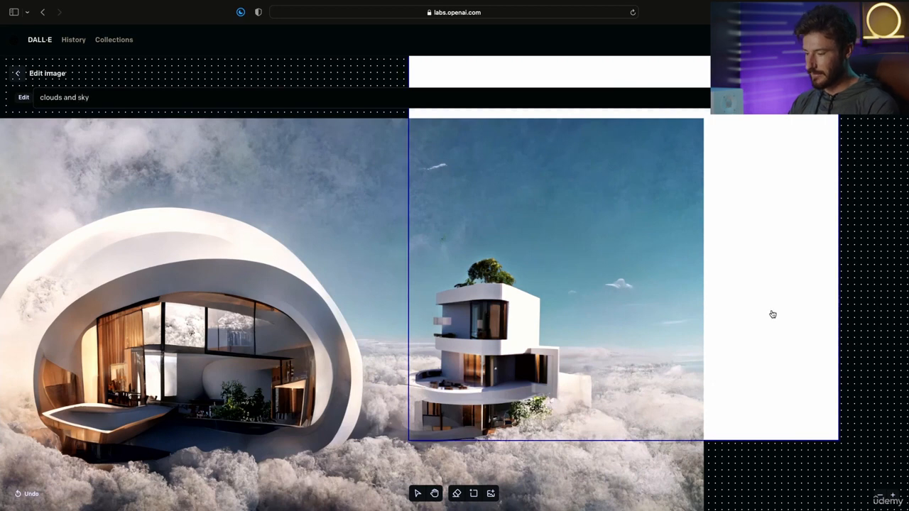
mouse_move(602, 412)
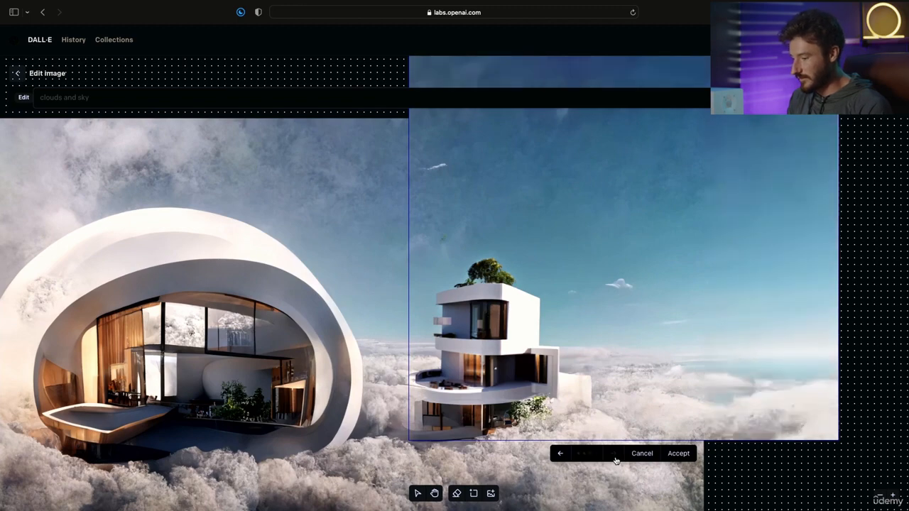
left_click(677, 453)
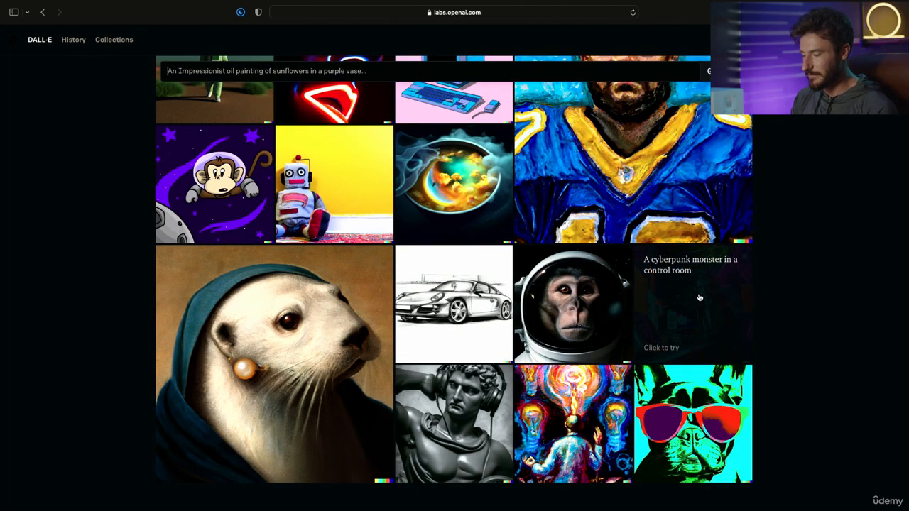
Scroll the sample gallery and open the indoor pool lounge example
scroll("up", 3)
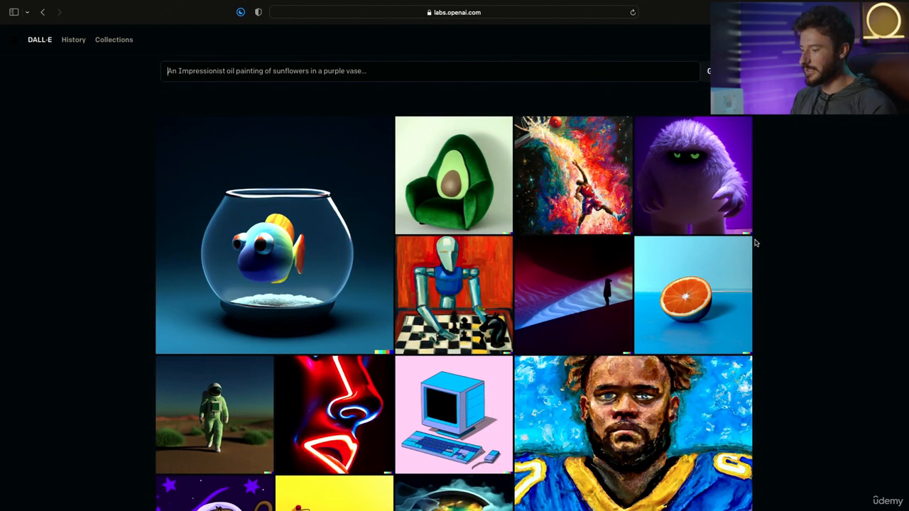
scroll("down", 3)
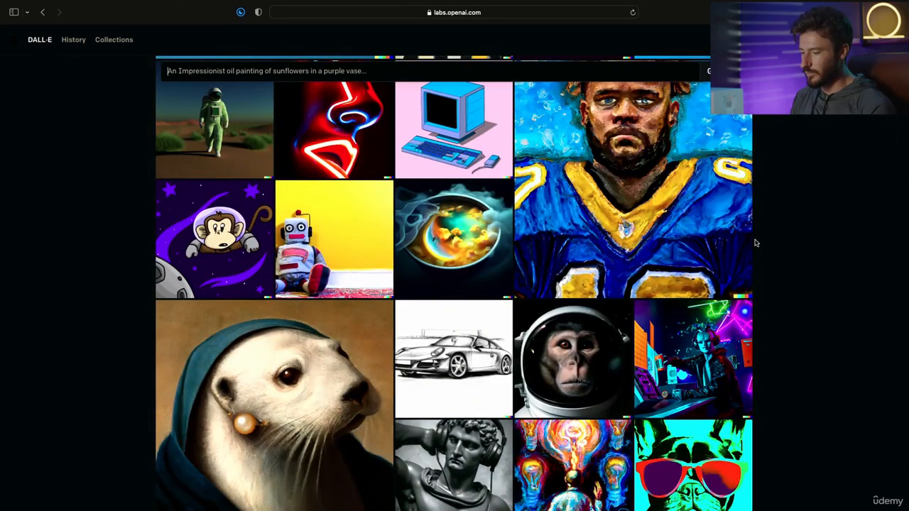
scroll("down", 3)
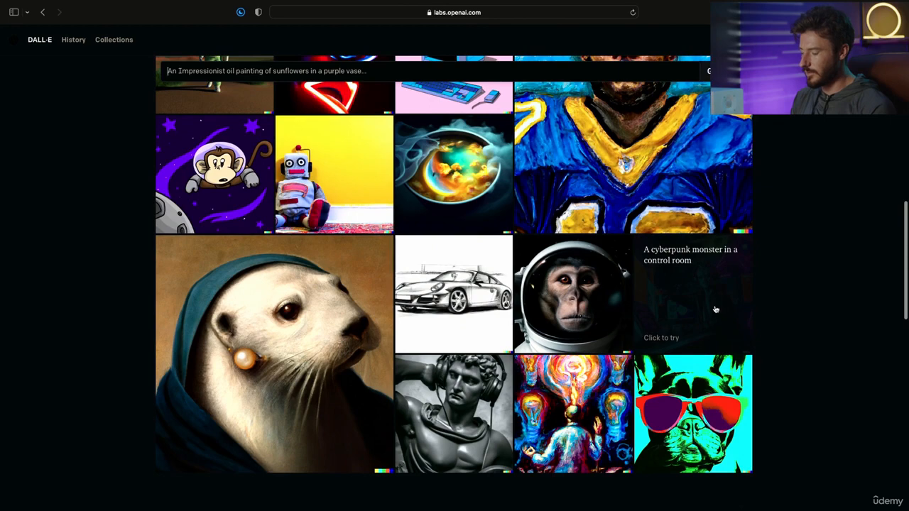
left_click(692, 294)
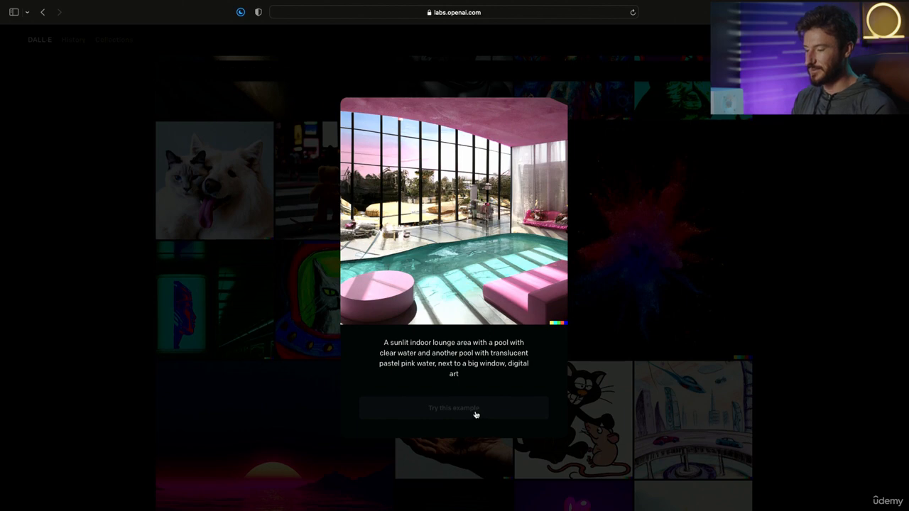
Try the pool lounge example prompt and edit the first generated image
left_click(453, 407)
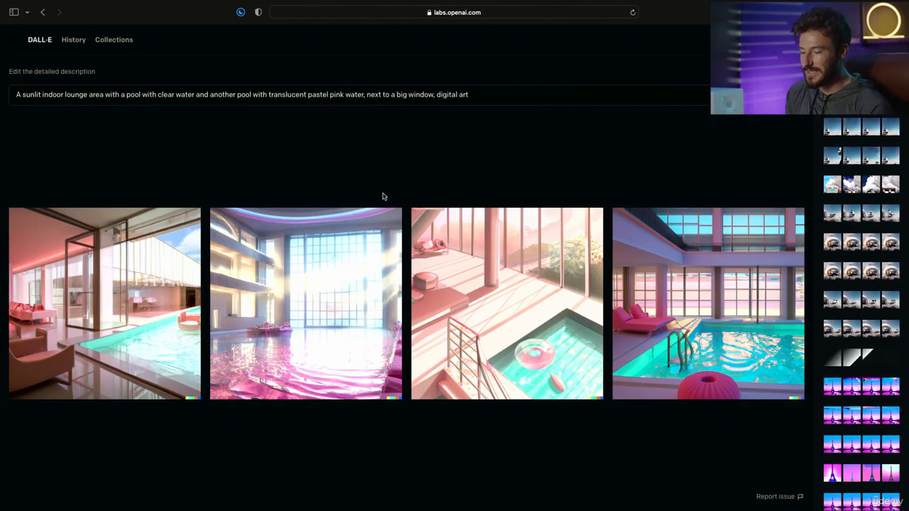
mouse_move(379, 196)
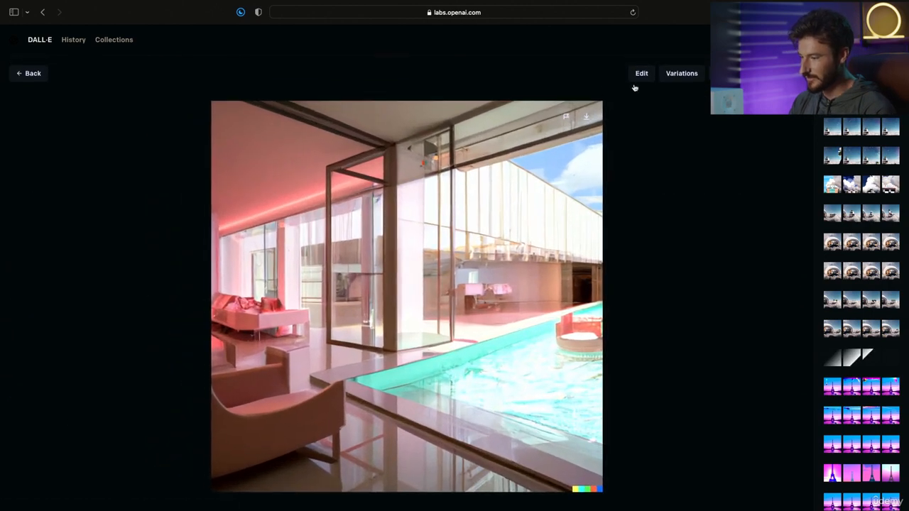
left_click(641, 73)
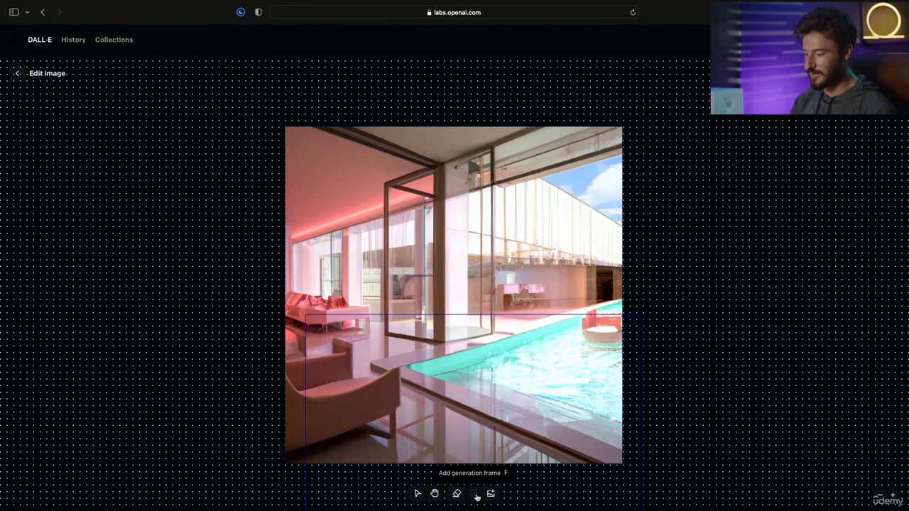
Extend the lounge rightward, switch extension versions, and place a frame on the left
left_click(490, 493)
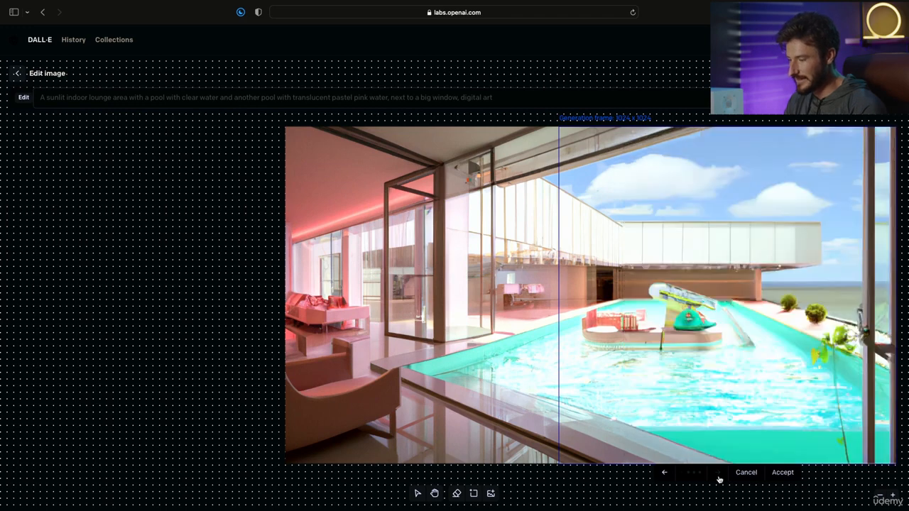
left_click(664, 472)
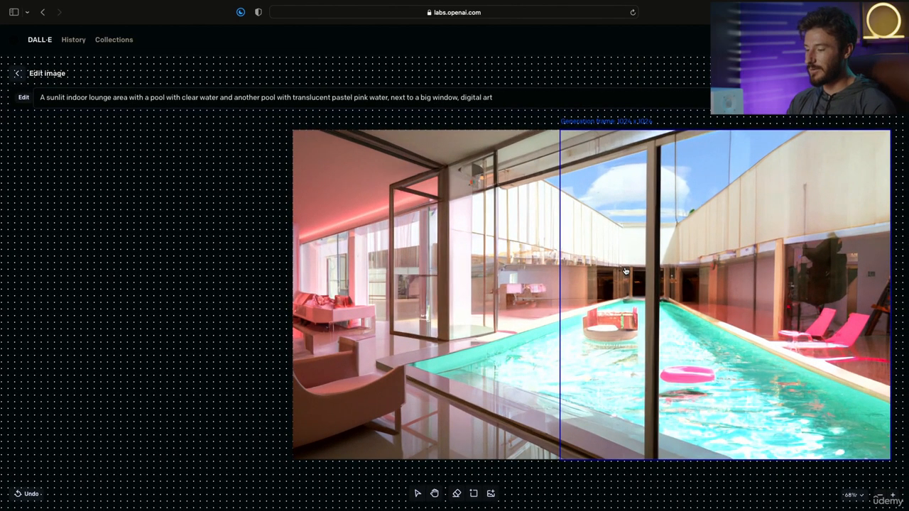
mouse_move(504, 160)
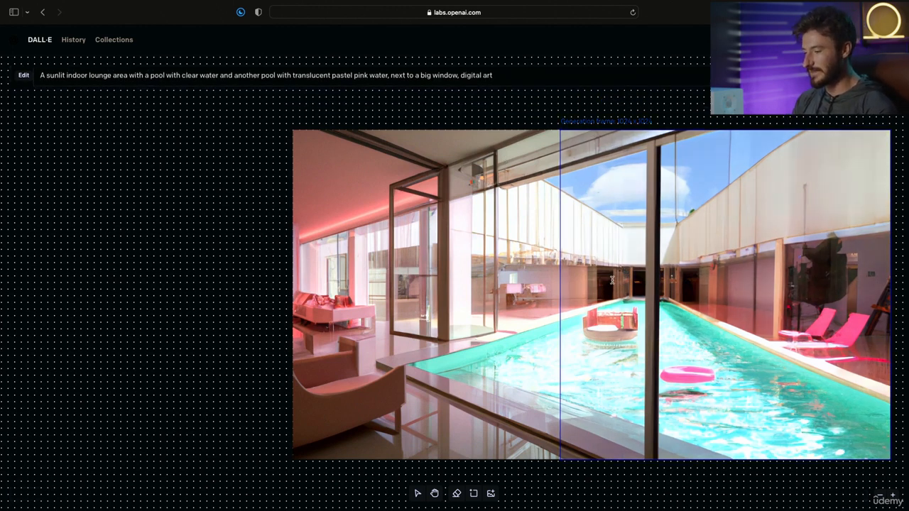
left_click(24, 74)
type("library")
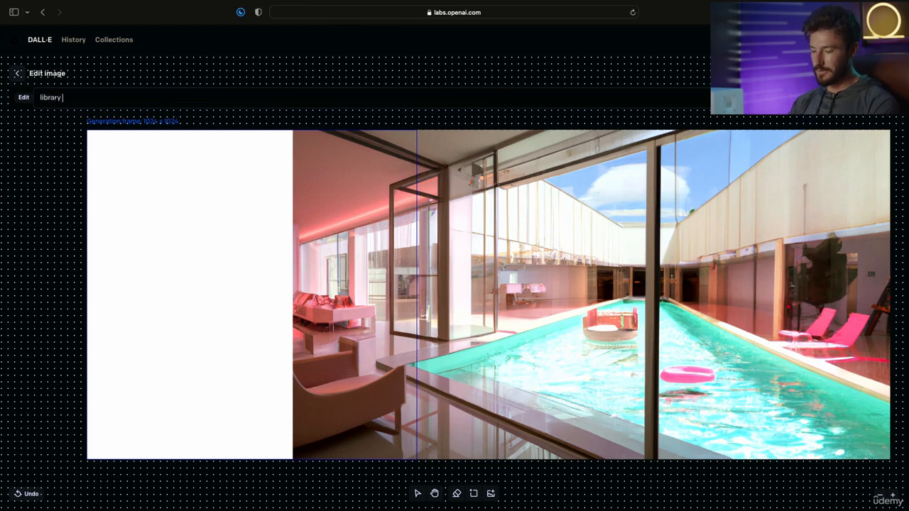
Prompt 'library with bookshelves and windows with light' to fill the left side
type("with bookshelves and wi")
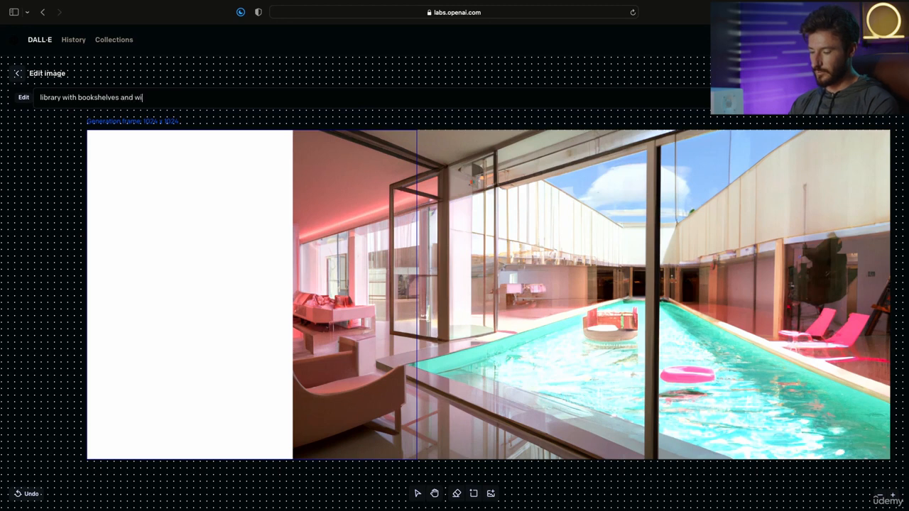
type("ndows with")
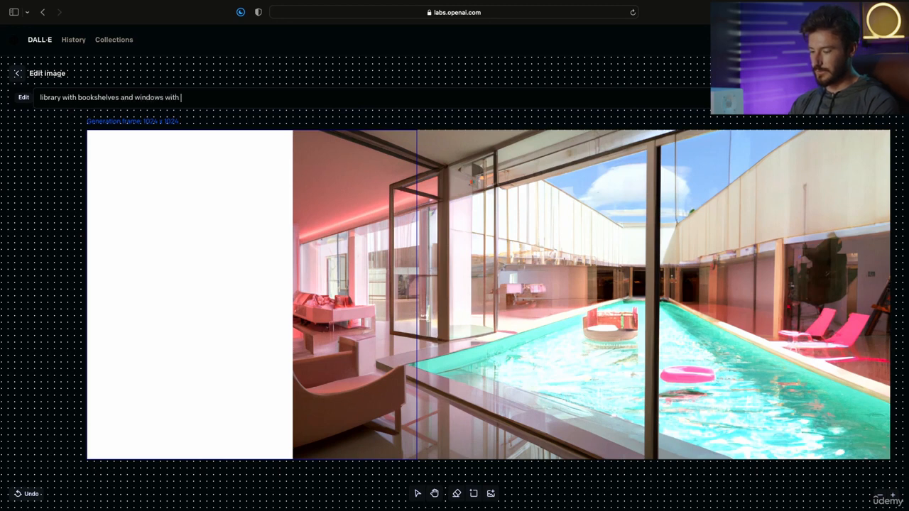
type("light")
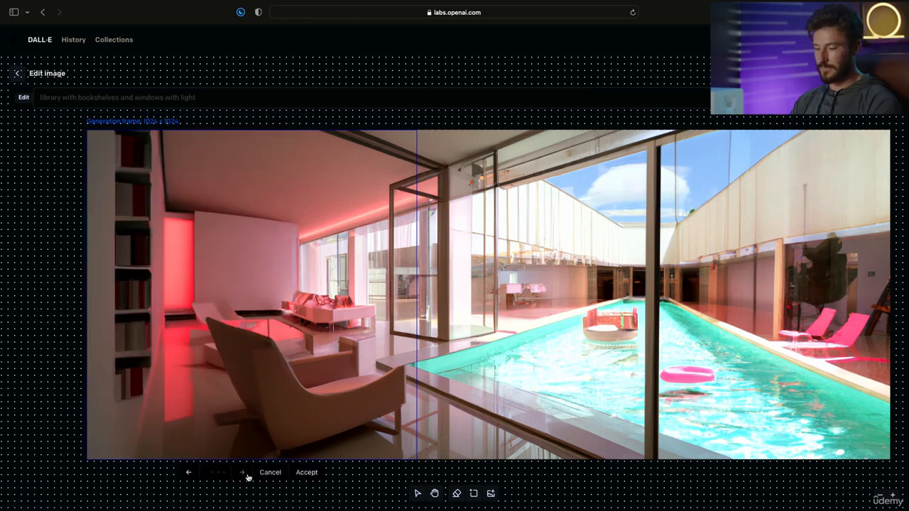
left_click(241, 472)
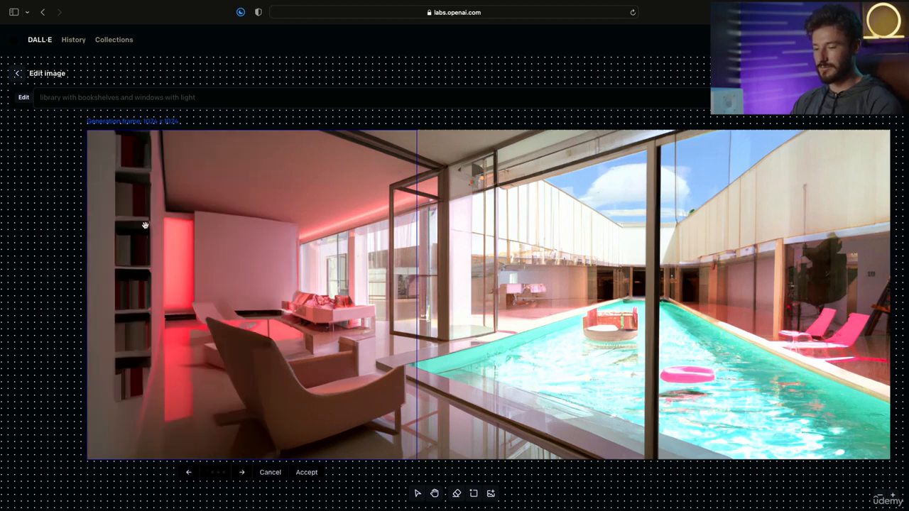
mouse_move(252, 433)
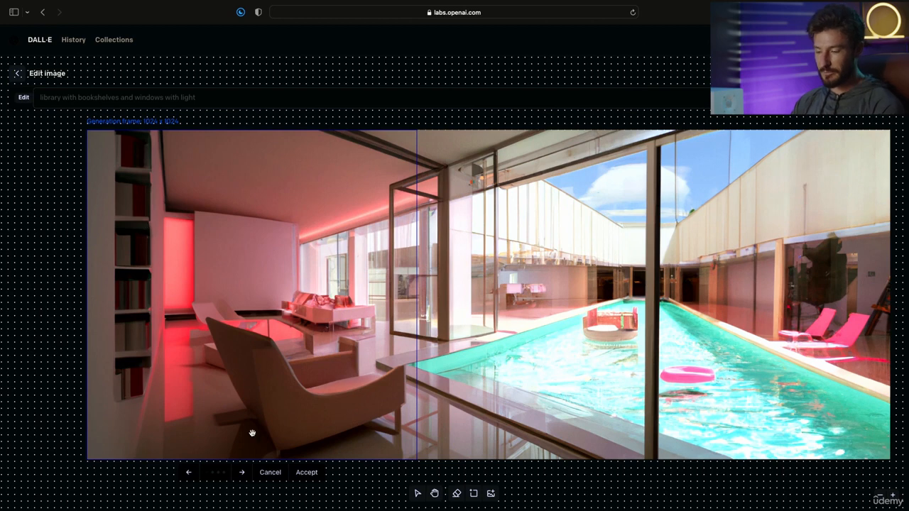
mouse_move(246, 474)
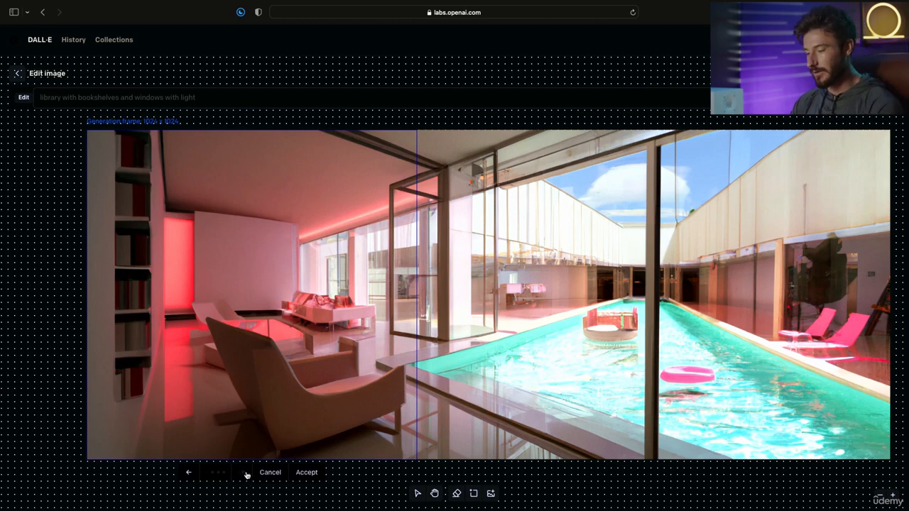